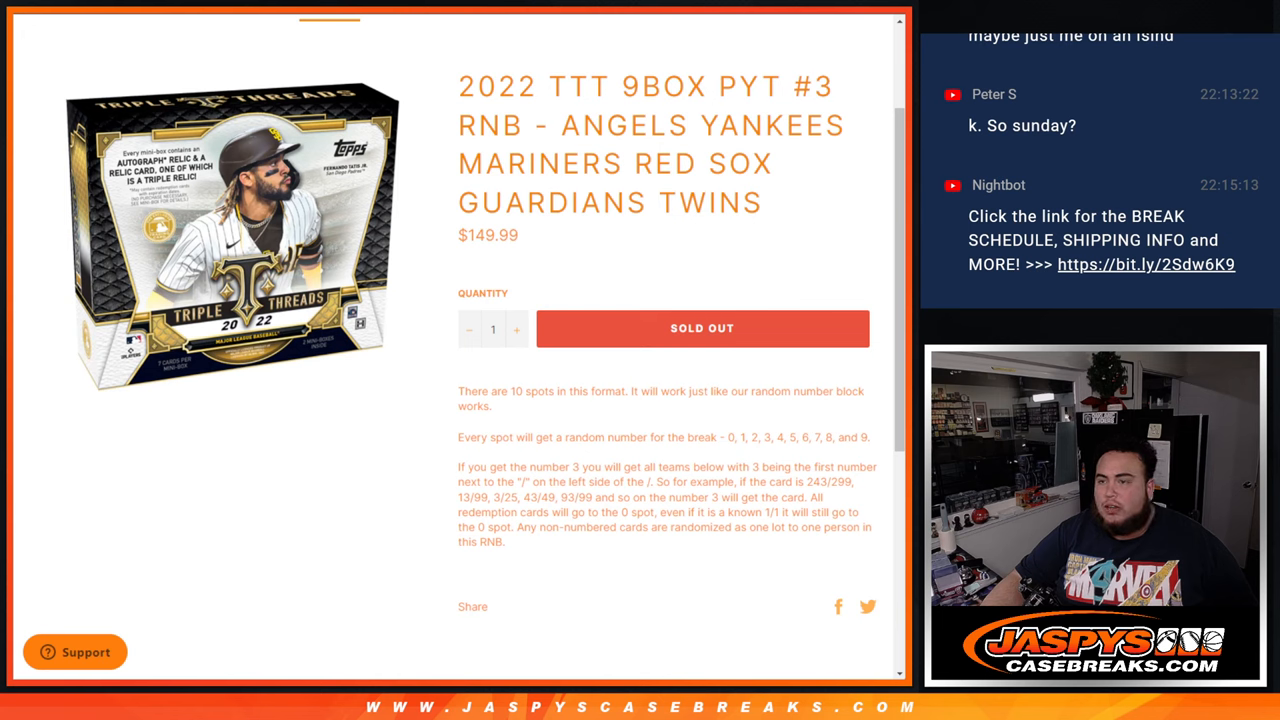
- Review the break rules, highlighting the 0–9 spot list and the card numbering example
{"action": "double_click", "coordinate": [700, 125]}
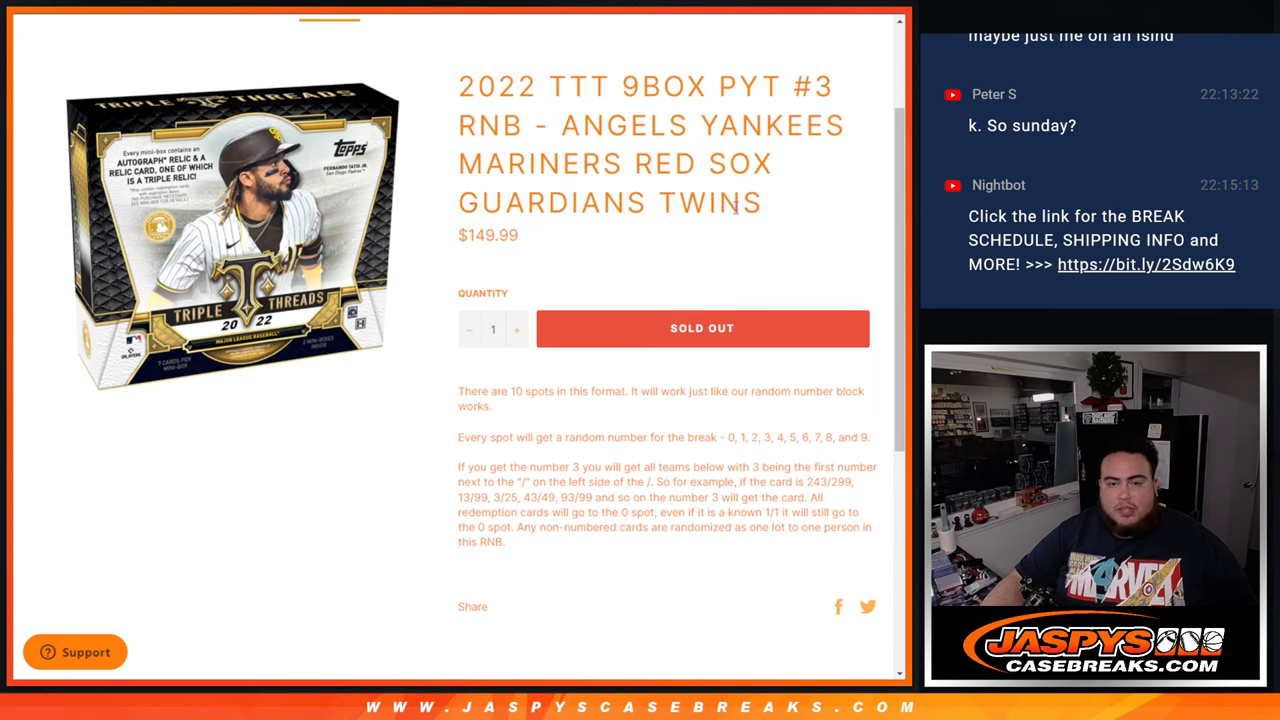
{"action": "mouse_move", "coordinate": [744, 228]}
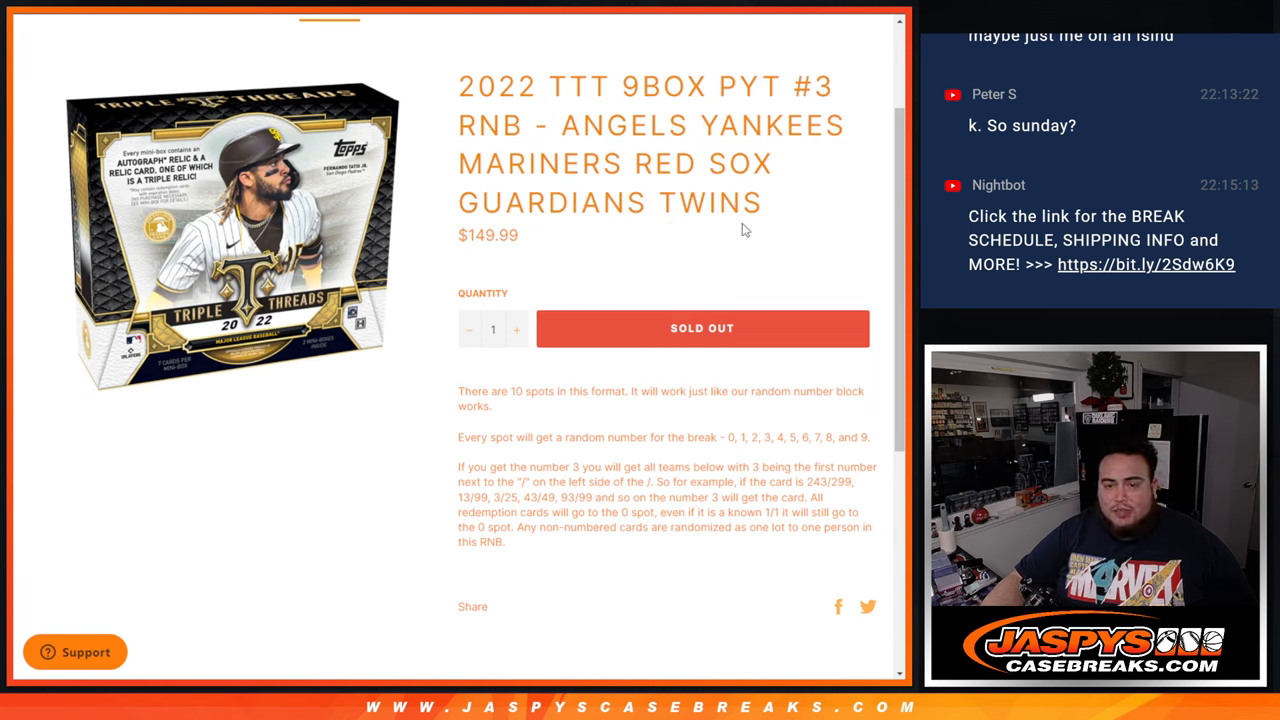
{"action": "mouse_move", "coordinate": [730, 437]}
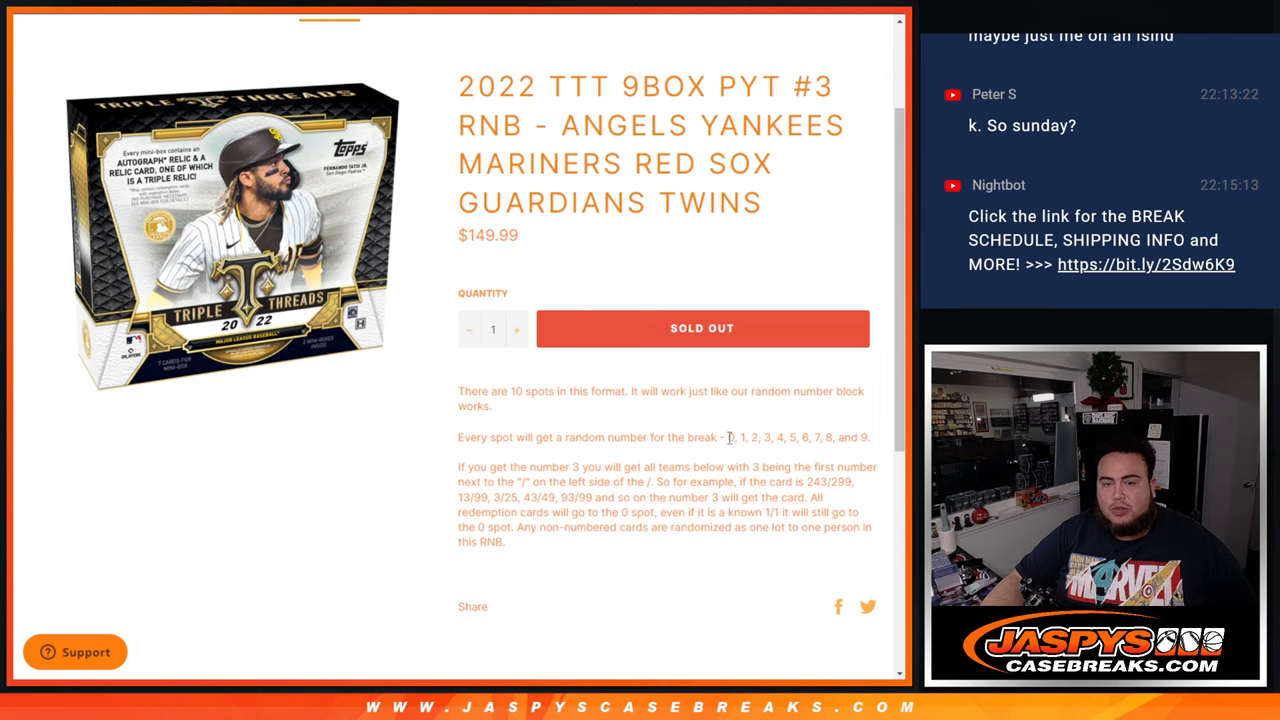
{"action": "left_click_drag", "start_coordinate": [728, 437], "coordinate": [868, 437]}
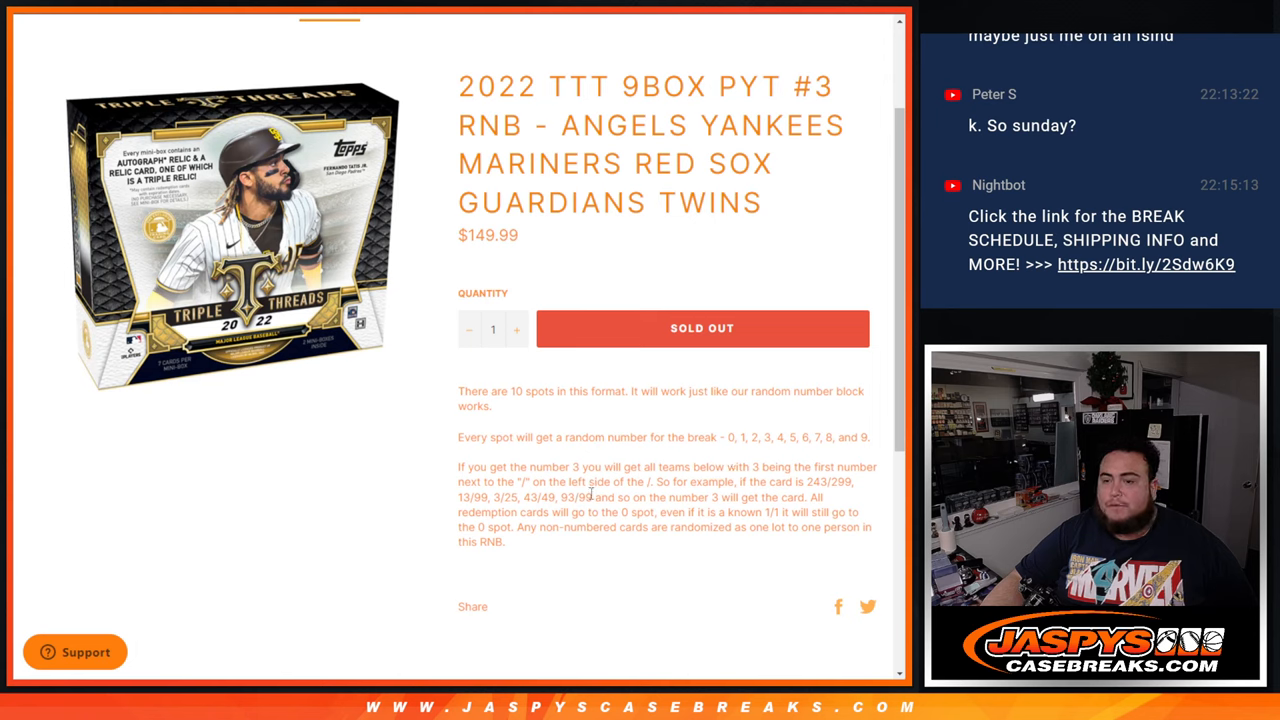
{"action": "left_click_drag", "start_coordinate": [508, 482], "coordinate": [765, 497]}
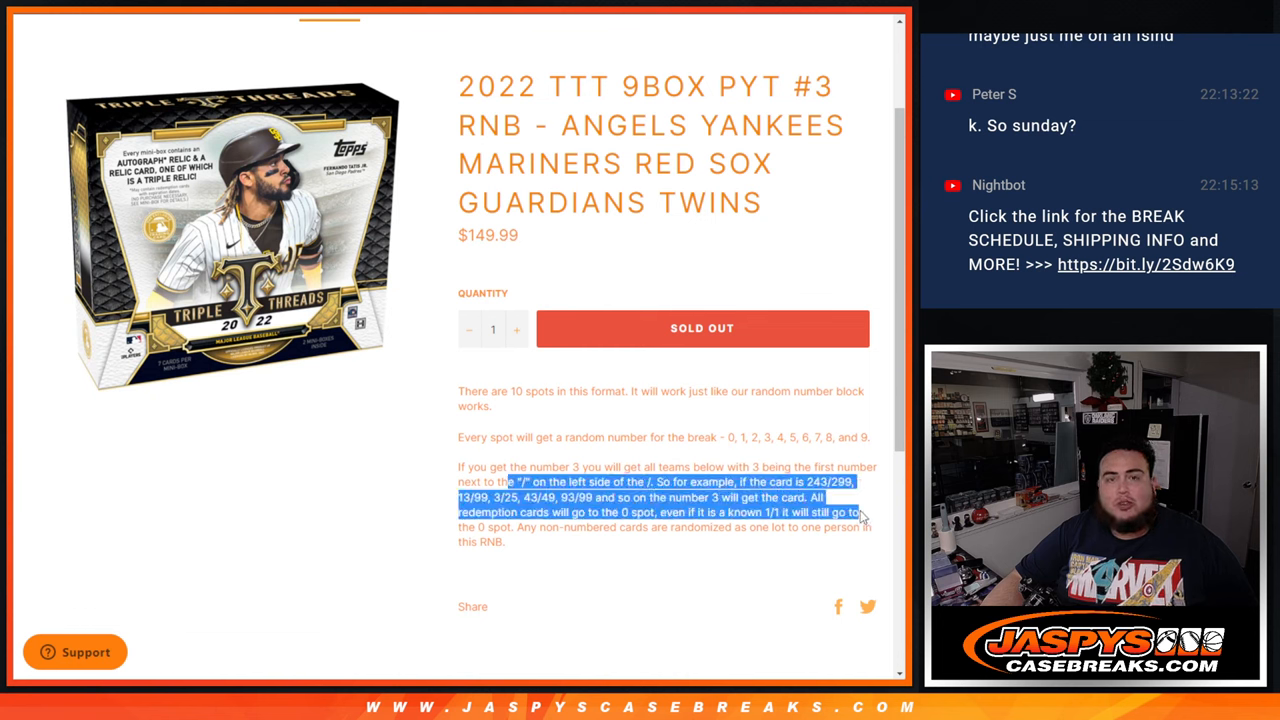
{"action": "left_click", "coordinate": [584, 551]}
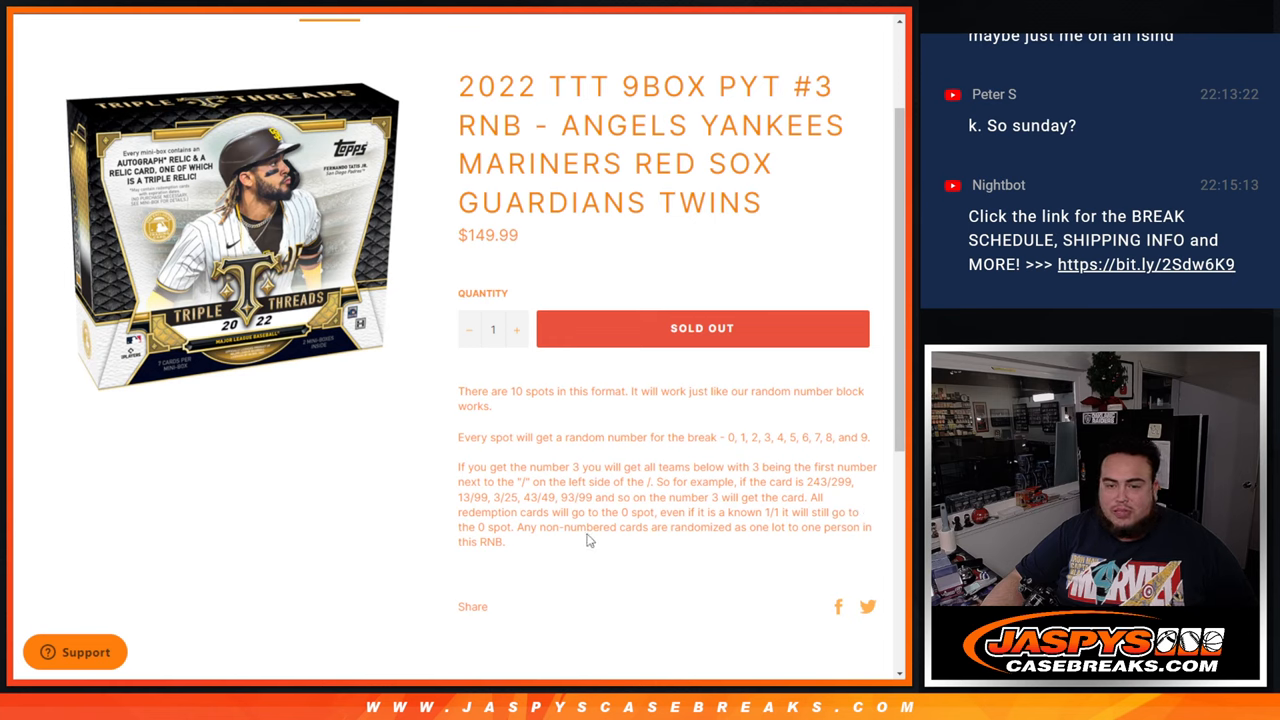
{"action": "mouse_move", "coordinate": [768, 496]}
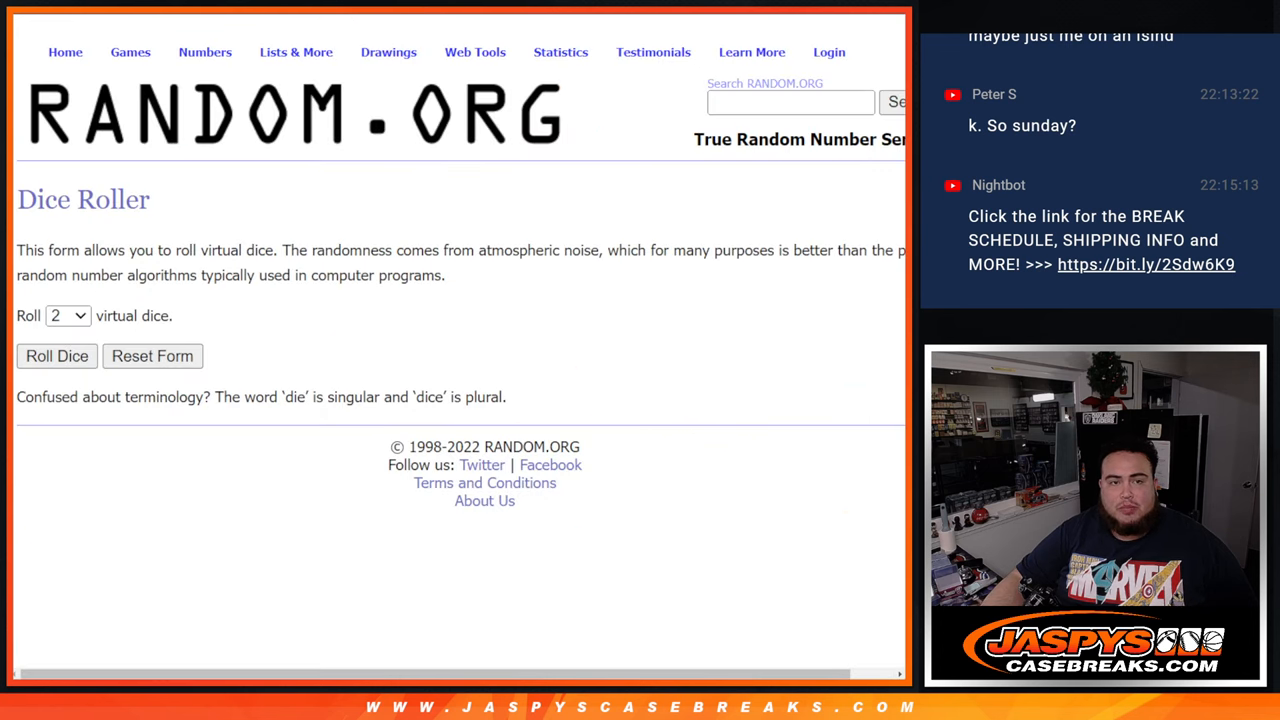
- Shuffle the ten participant names four times in the list randomizer
{"action": "left_click", "coordinate": [56, 356]}
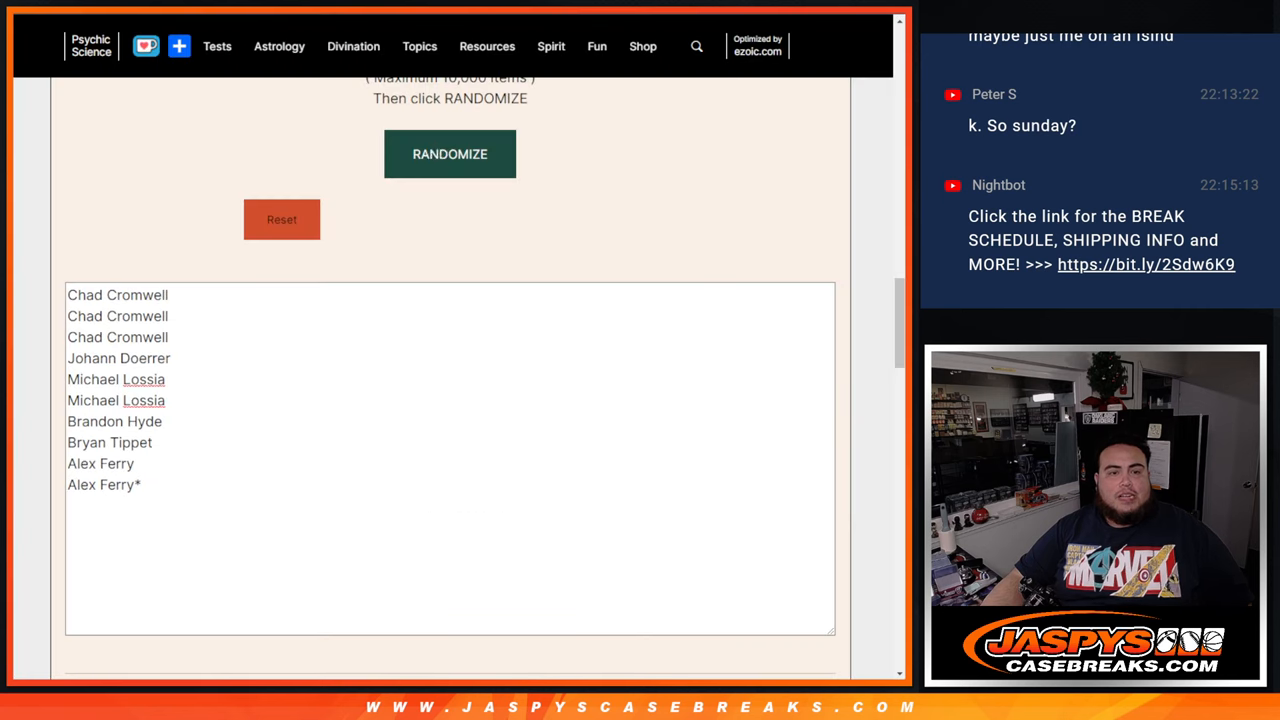
{"action": "left_click", "coordinate": [449, 154]}
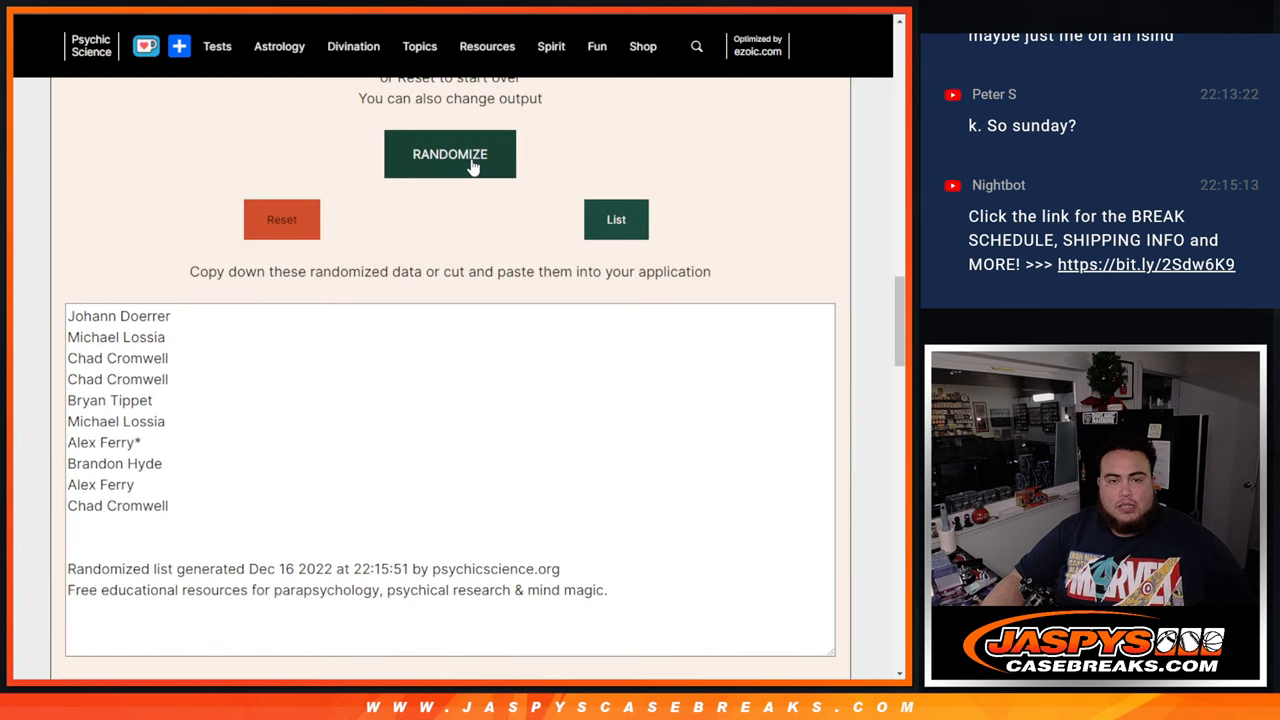
{"action": "left_click", "coordinate": [449, 154]}
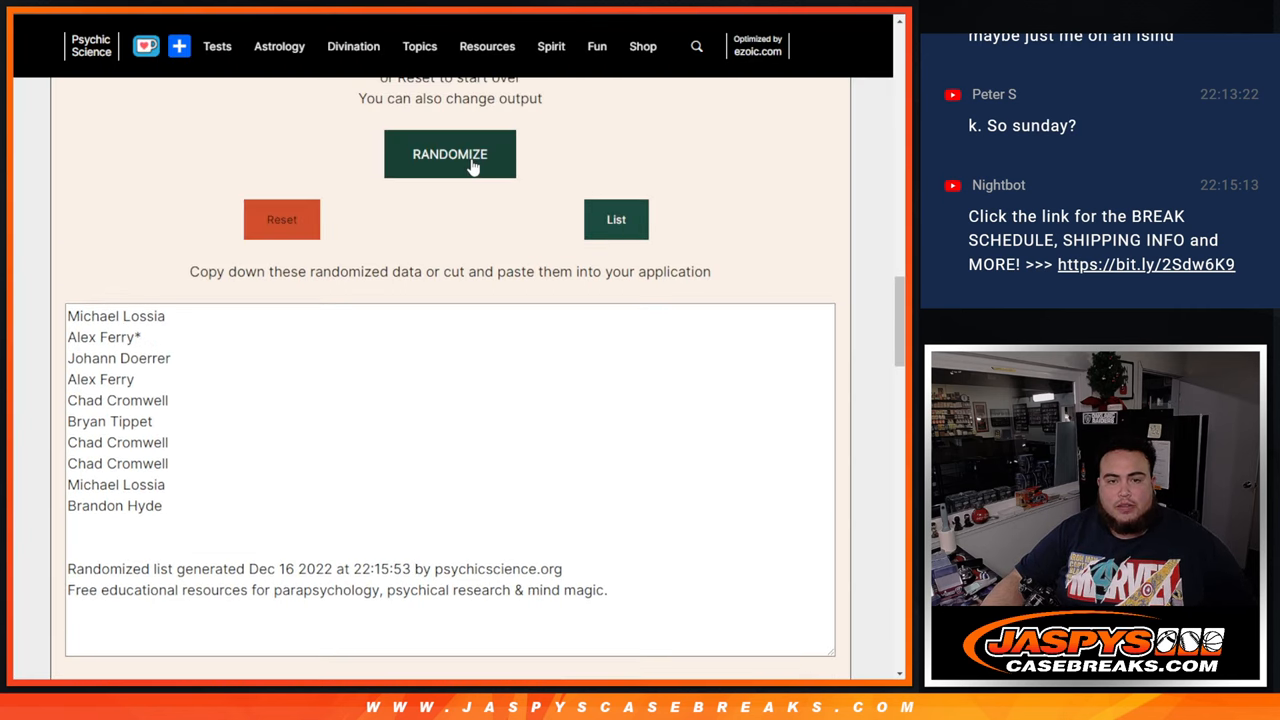
{"action": "left_click", "coordinate": [449, 154]}
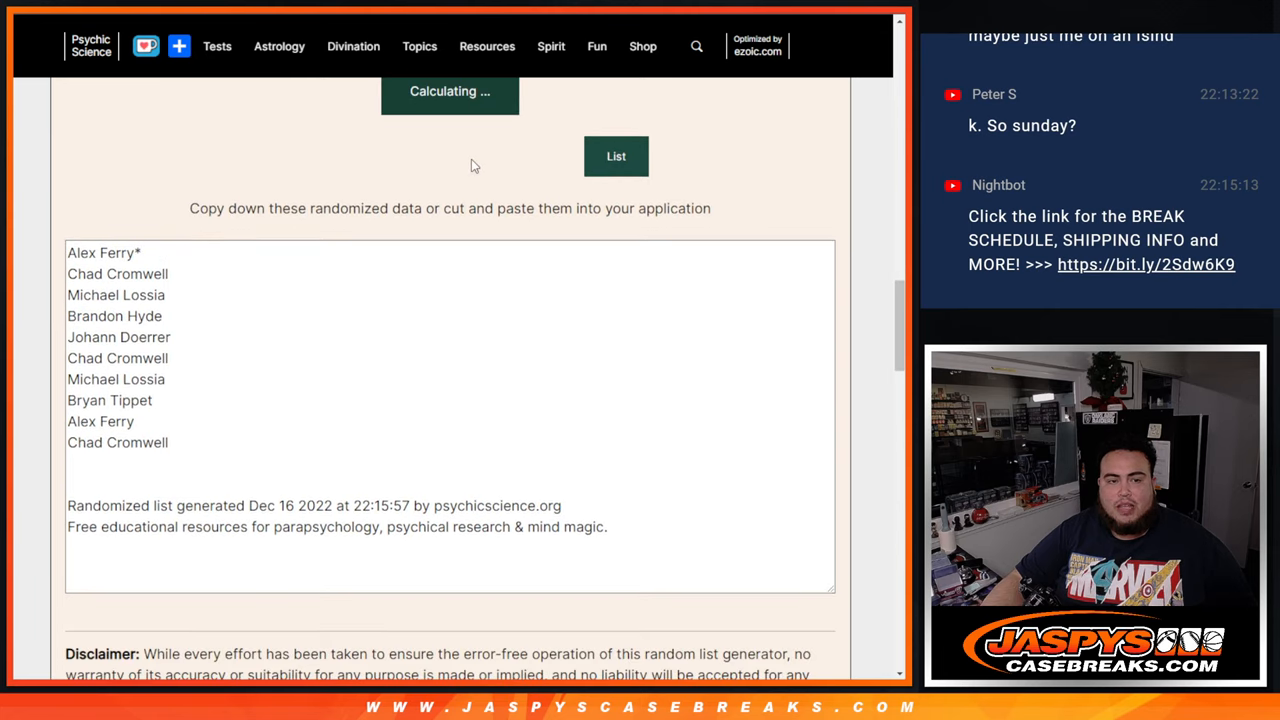
{"action": "left_click", "coordinate": [449, 91]}
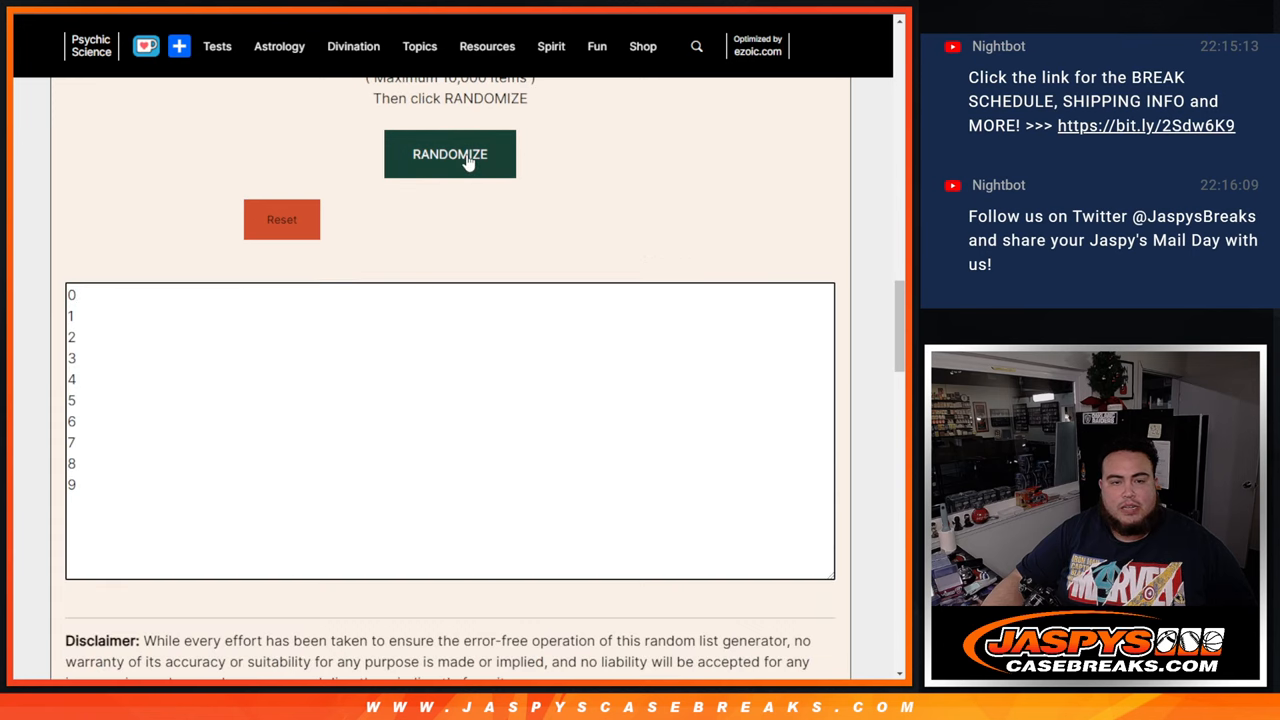
- Randomize the list of spot numbers 0–9
{"action": "left_click", "coordinate": [449, 154]}
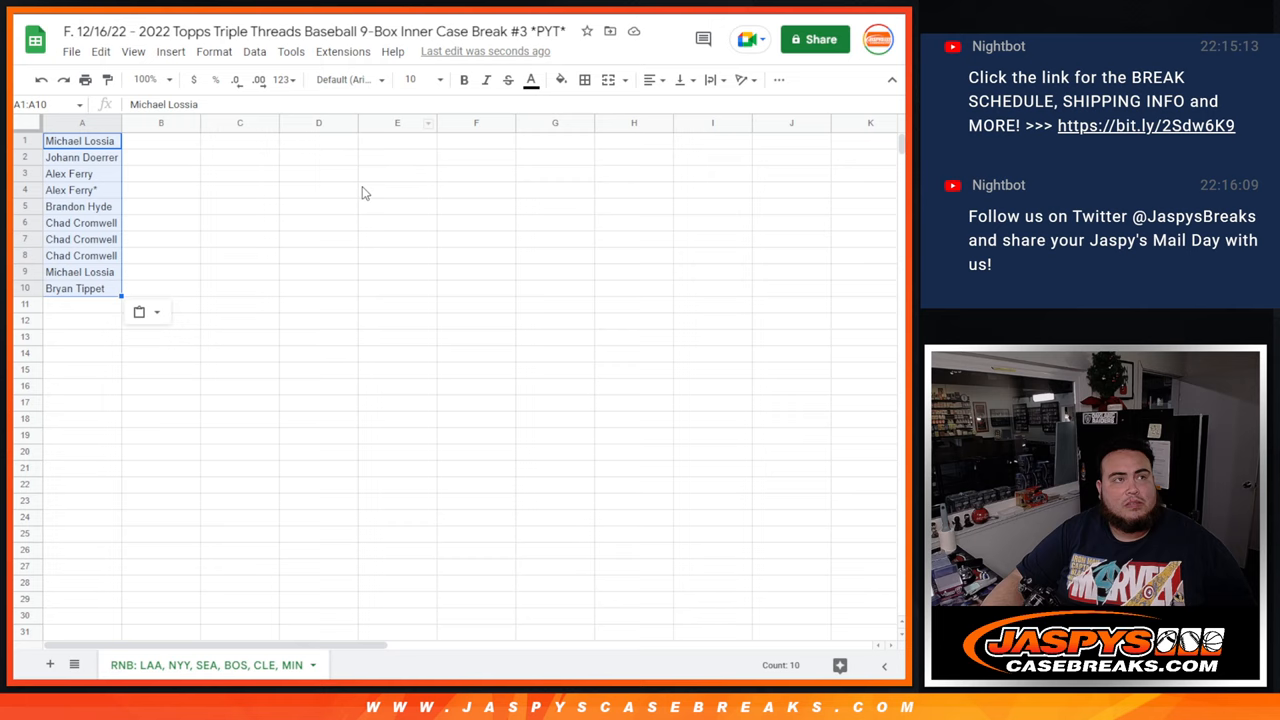
{"action": "mouse_move", "coordinate": [342, 336]}
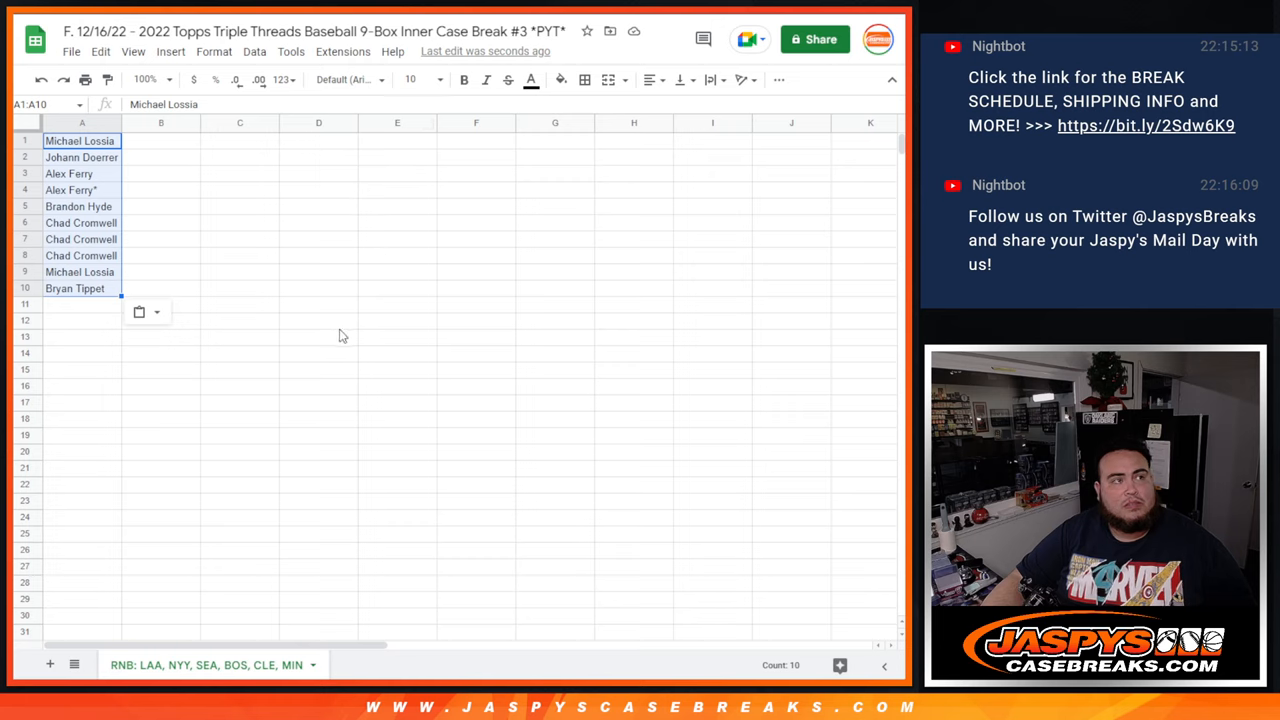
- Put shuffled numbers in column B, set all text to size 24, widen column A
{"action": "left_click", "coordinate": [160, 140]}
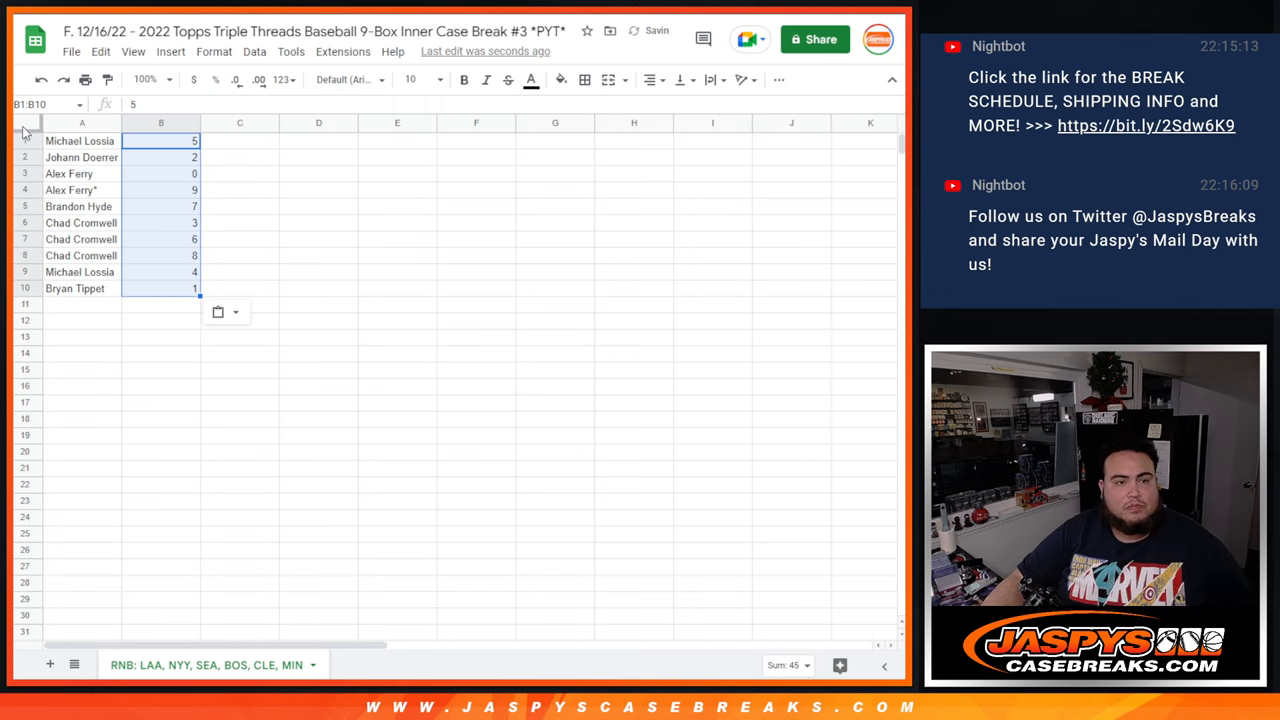
{"action": "left_click", "coordinate": [410, 79]}
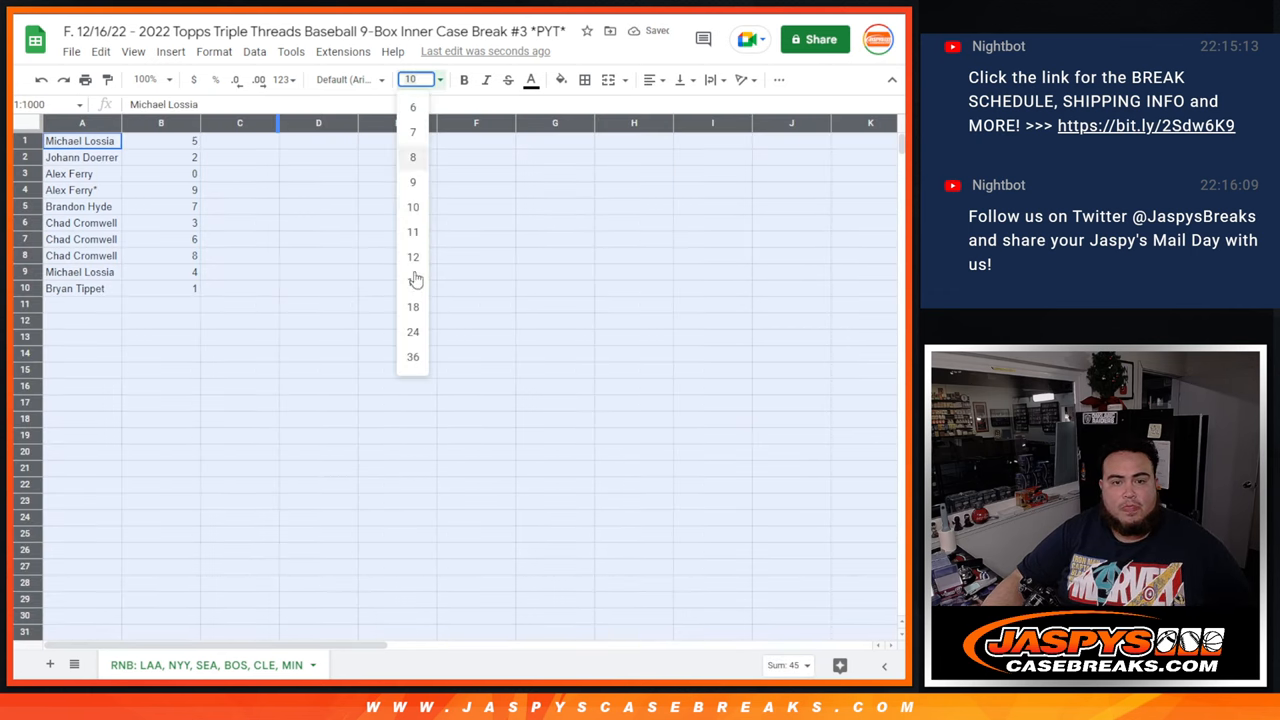
{"action": "left_click", "coordinate": [412, 331]}
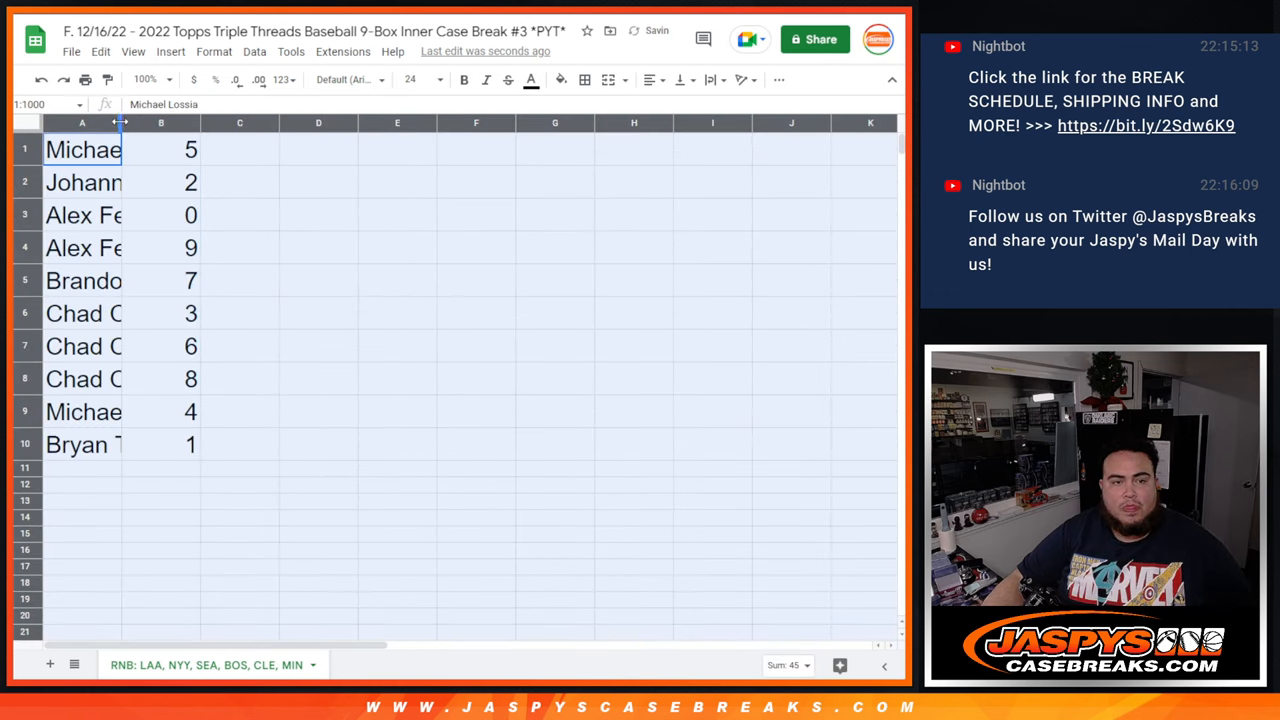
{"action": "left_click_drag", "start_coordinate": [122, 122], "coordinate": [200, 122]}
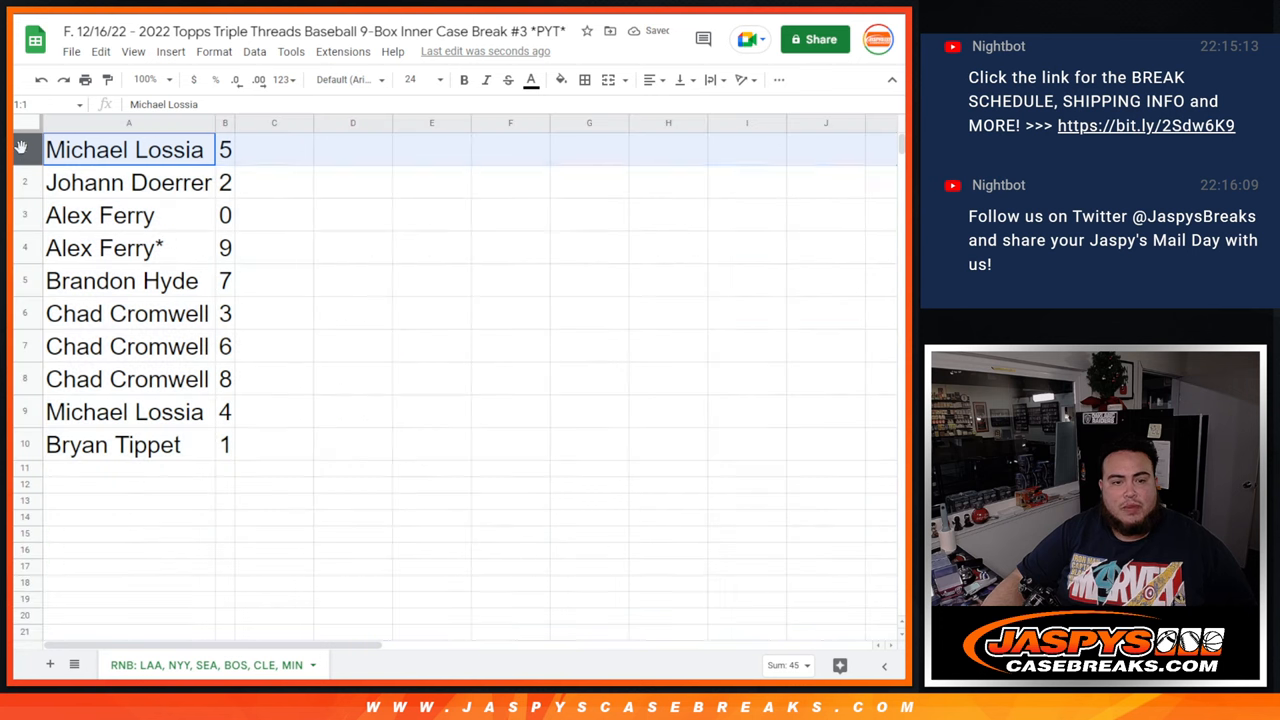
{"action": "left_click", "coordinate": [128, 182]}
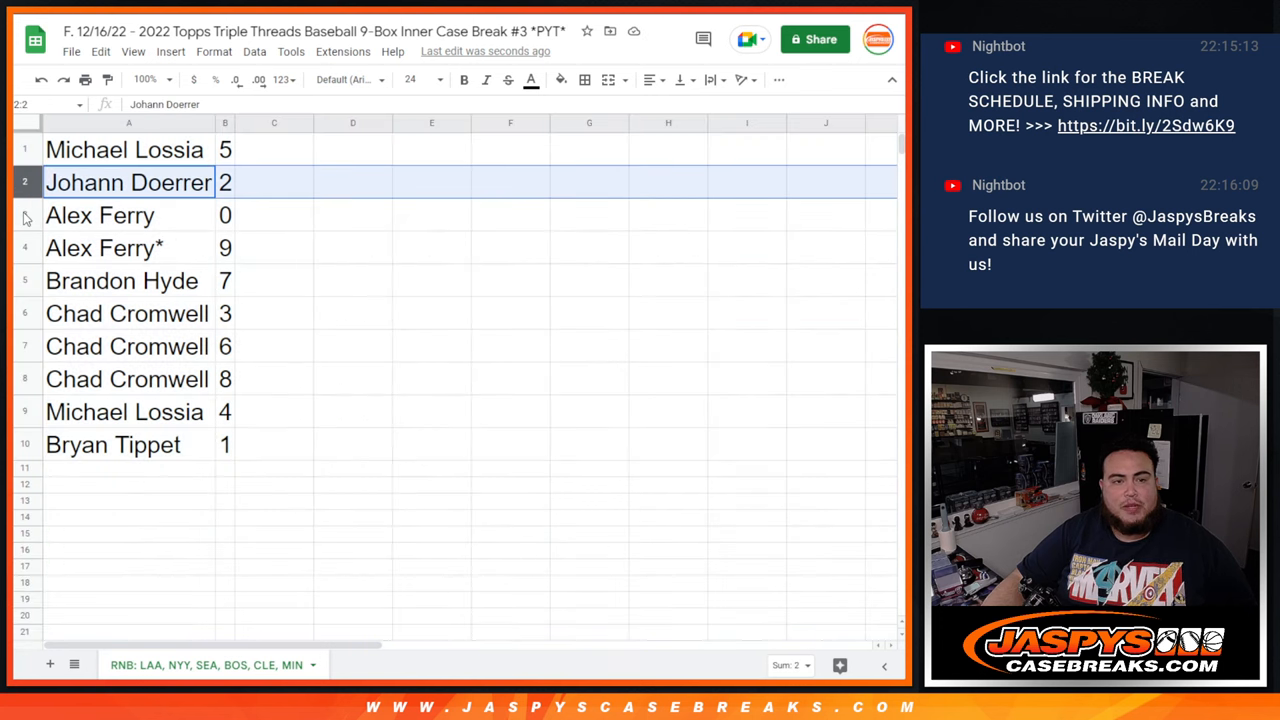
{"action": "left_click", "coordinate": [100, 247]}
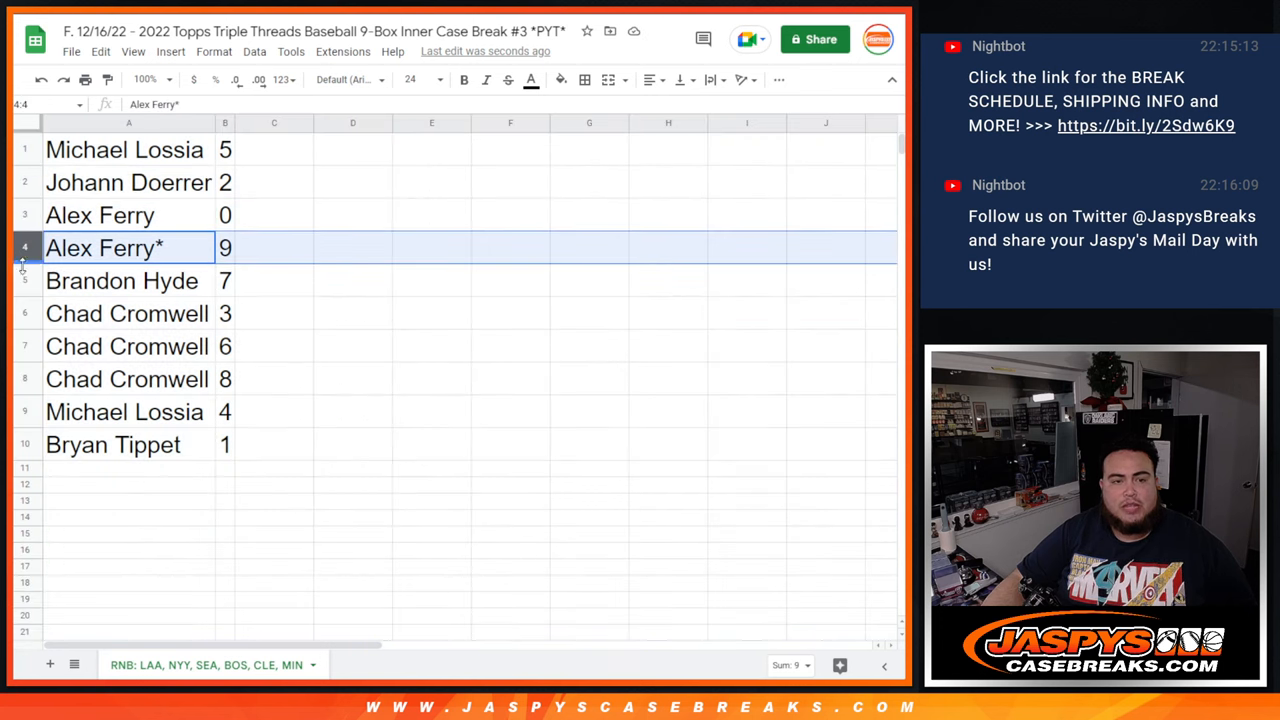
{"action": "left_click", "coordinate": [128, 346]}
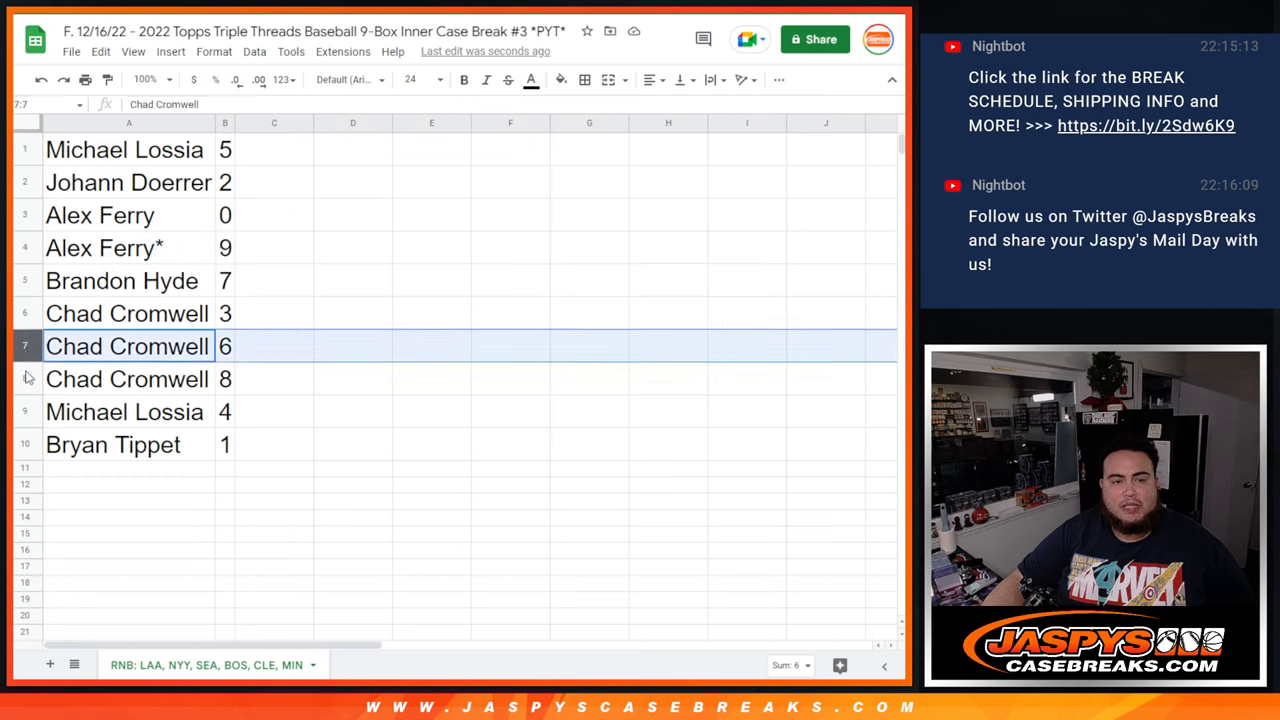
{"action": "left_click", "coordinate": [125, 411]}
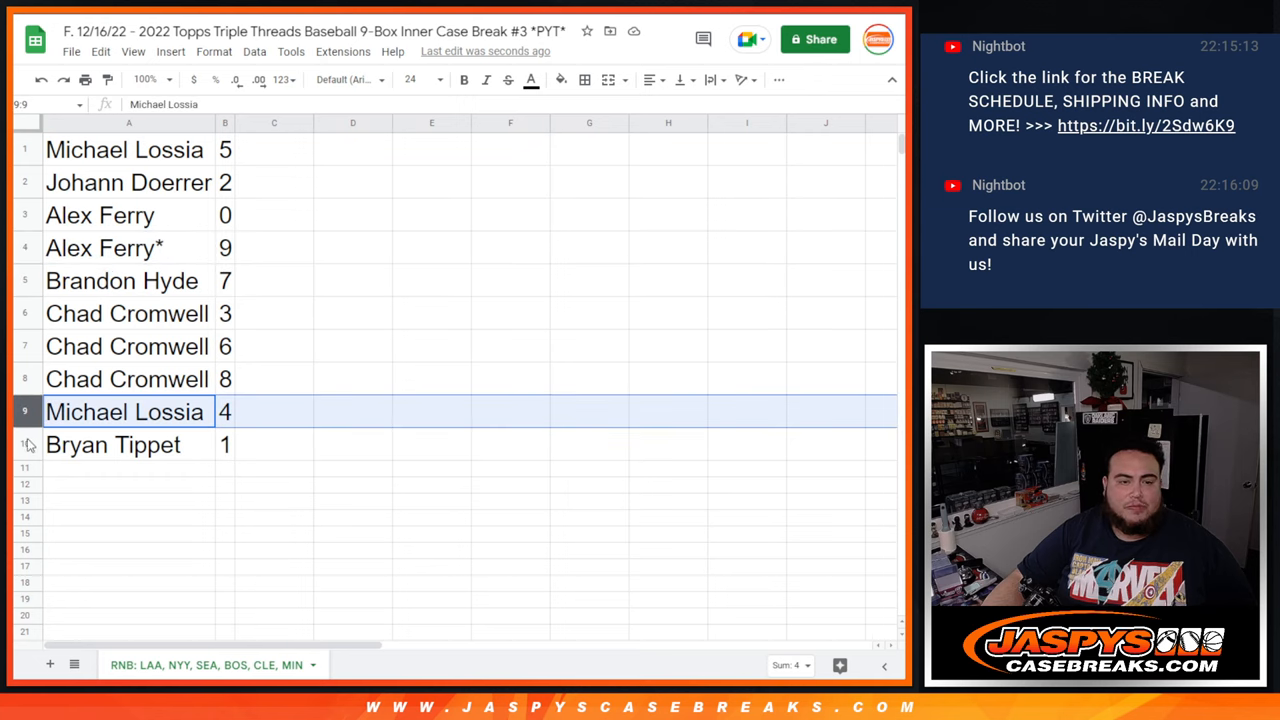
{"action": "left_click", "coordinate": [112, 444]}
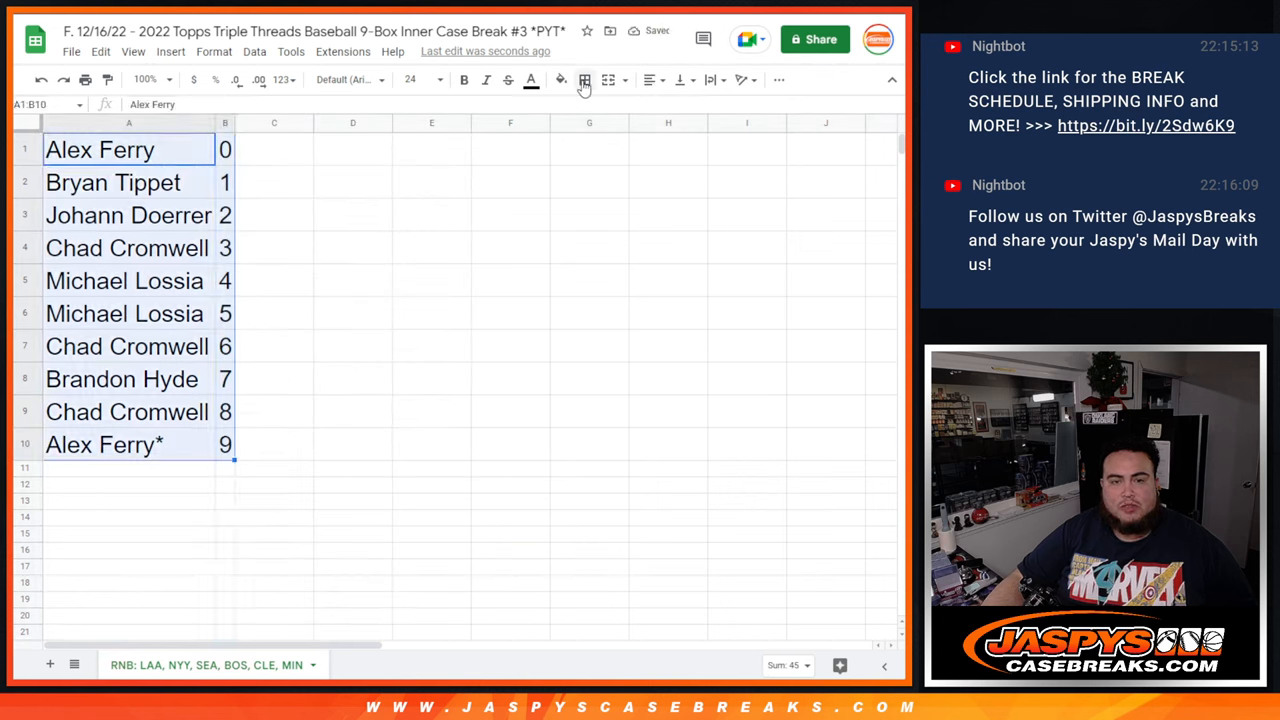
- Center-align the sorted names and spot numbers
{"action": "left_click", "coordinate": [649, 80]}
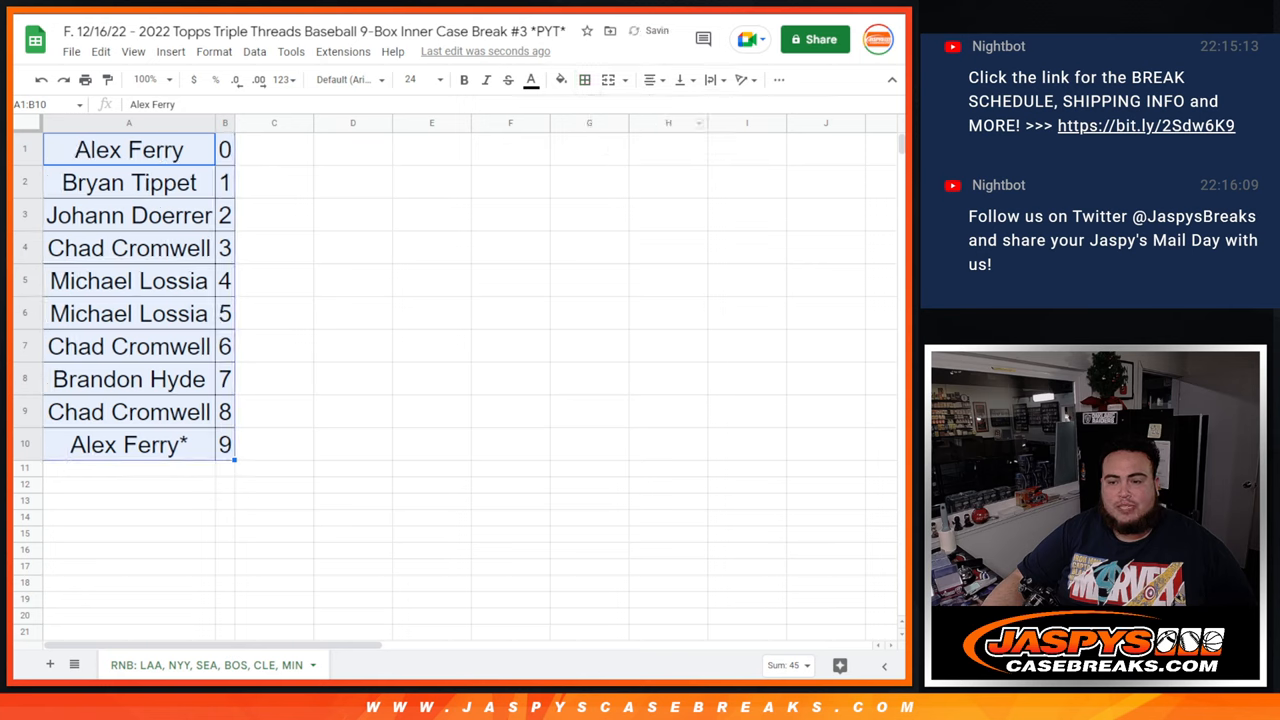